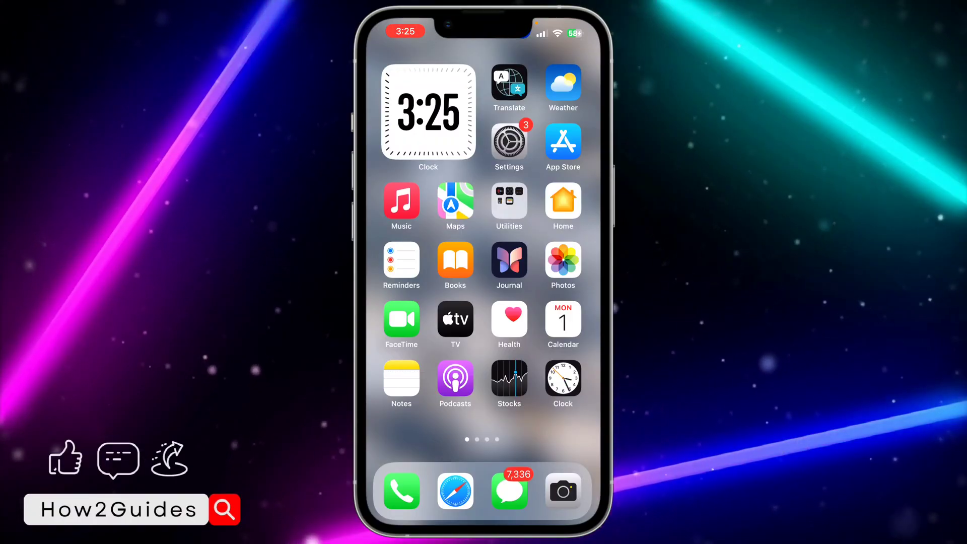
Step: Swipe to the second Home Screen page showing Telegram, WhatsApp and WA Business
scroll(left, 3)
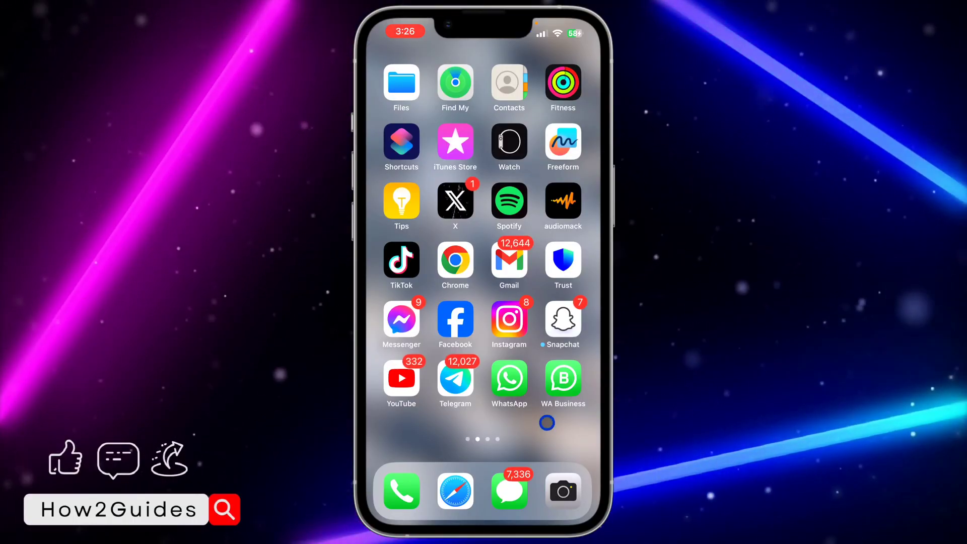
Step: Launch WhatsApp, view the single chat in Locked Chats, and return to the Chats list
click(509, 380)
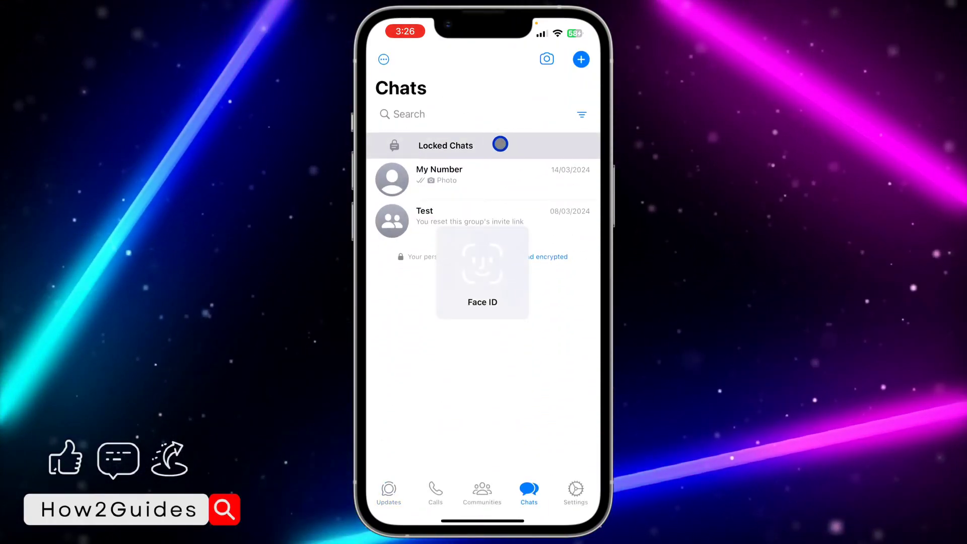
click(482, 145)
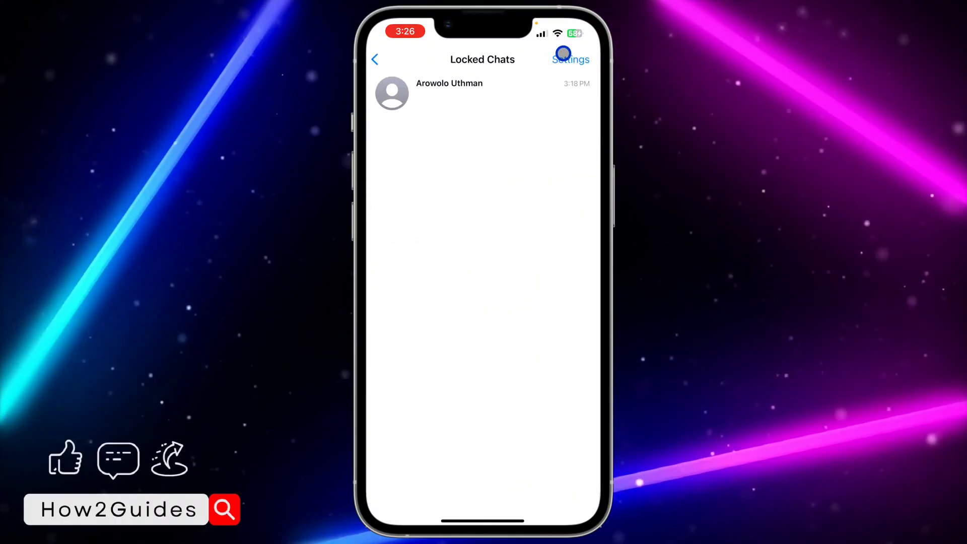
click(570, 59)
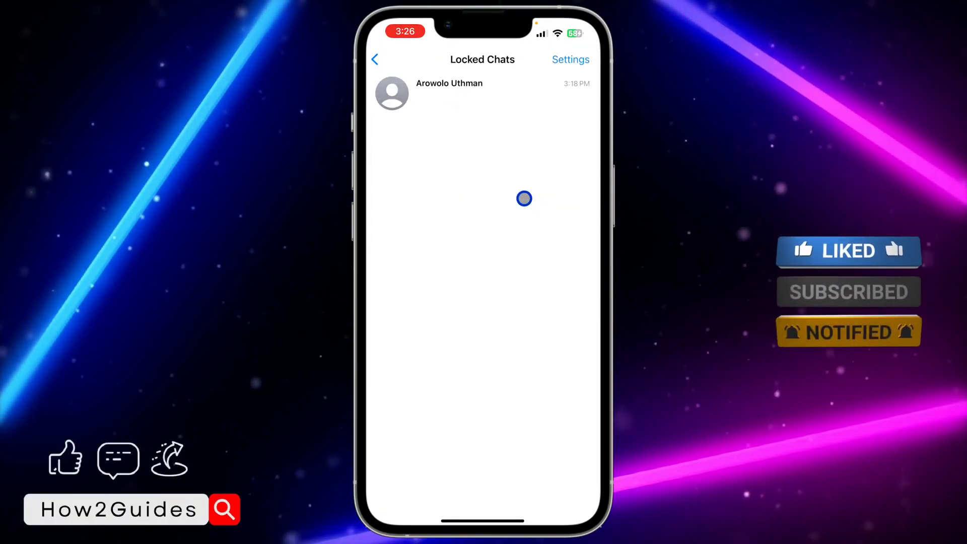
click(375, 59)
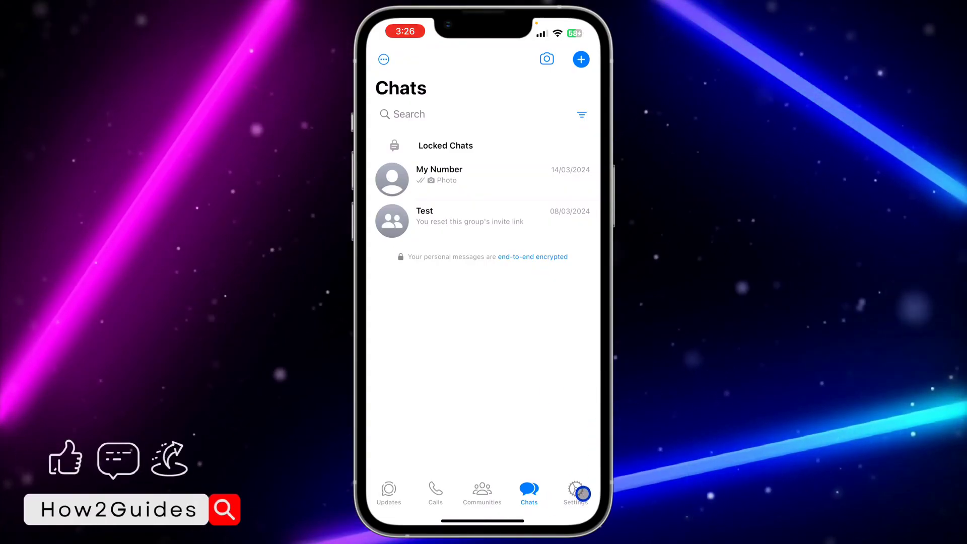
Step: Go to Settings > Privacy and scroll to the Chat Lock and Screen Lock options
click(575, 491)
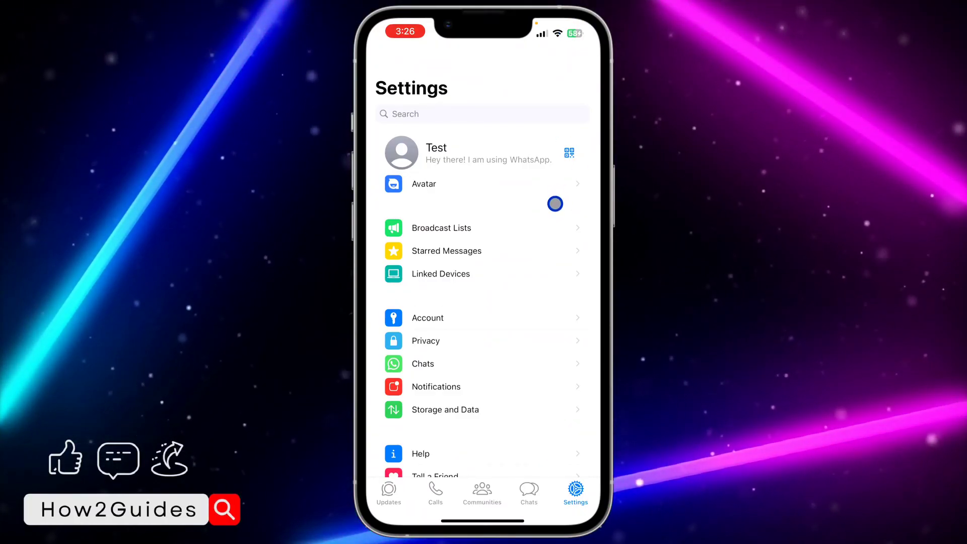
click(481, 341)
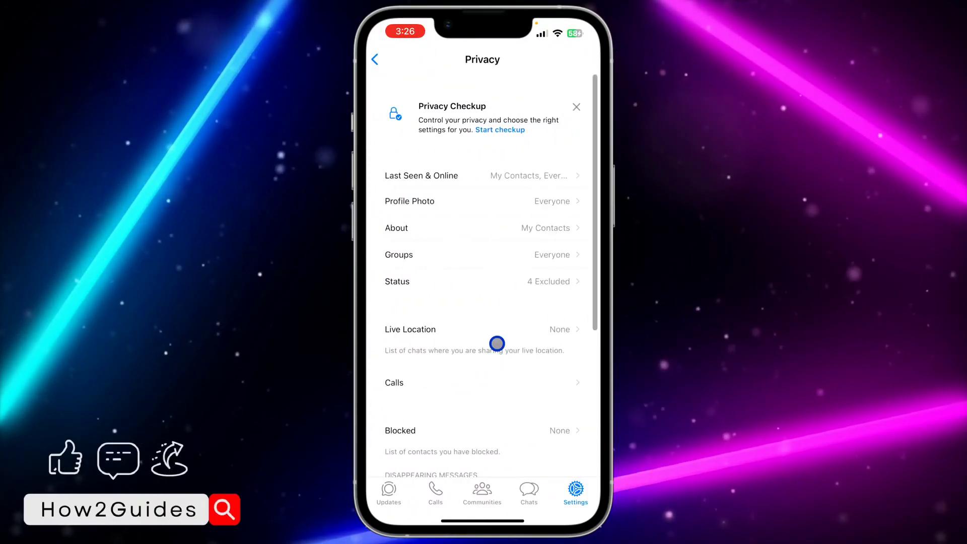
scroll(down, 3)
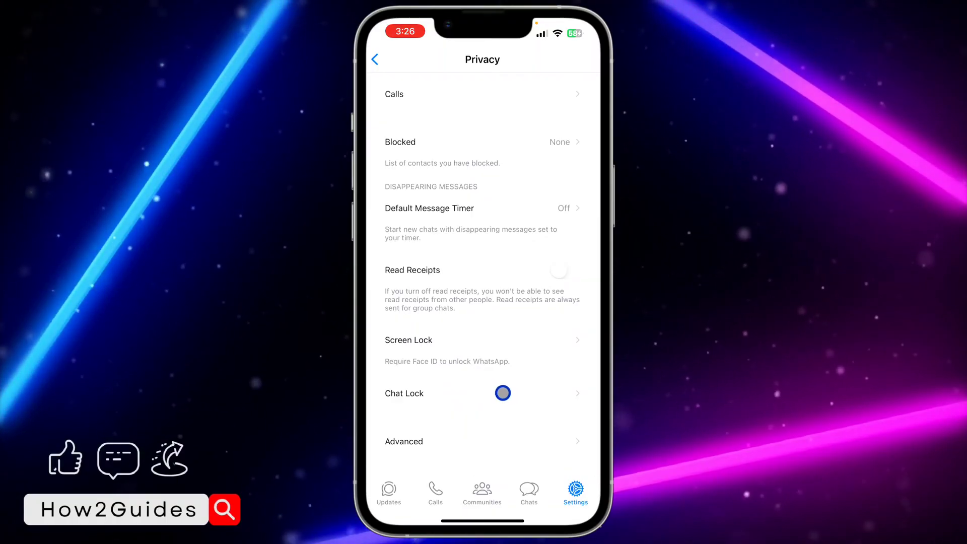
Step: In Chat Lock, unlock and clear all locked chats, then return to Privacy
click(404, 393)
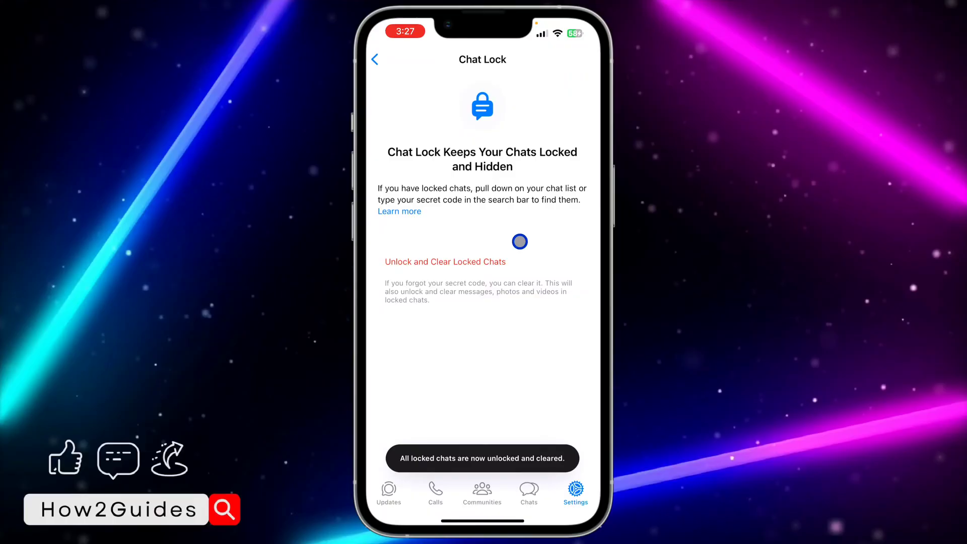
click(374, 59)
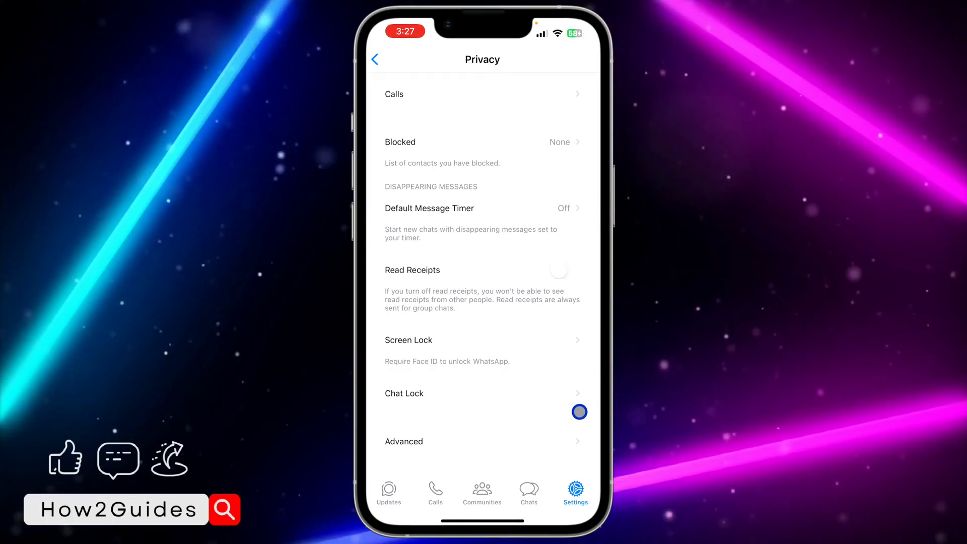
click(528, 491)
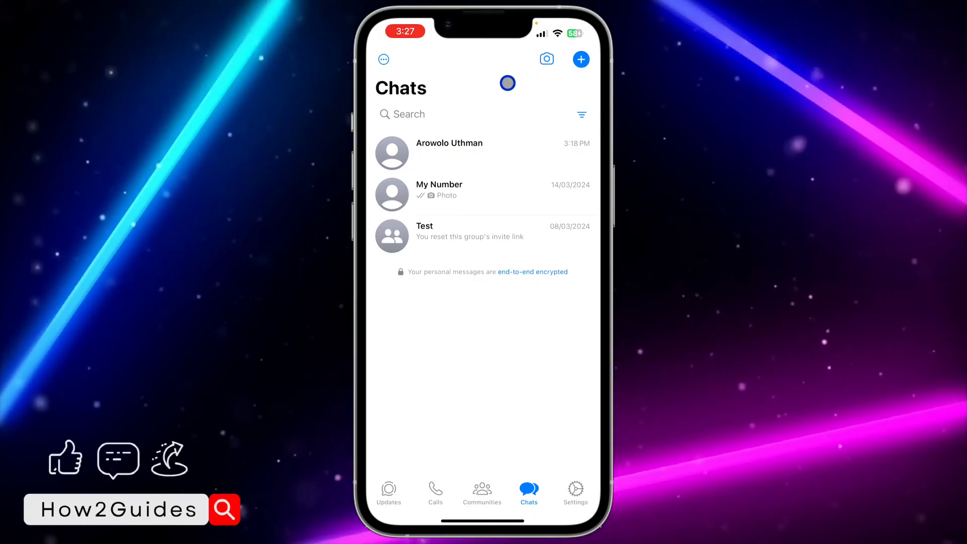
click(449, 152)
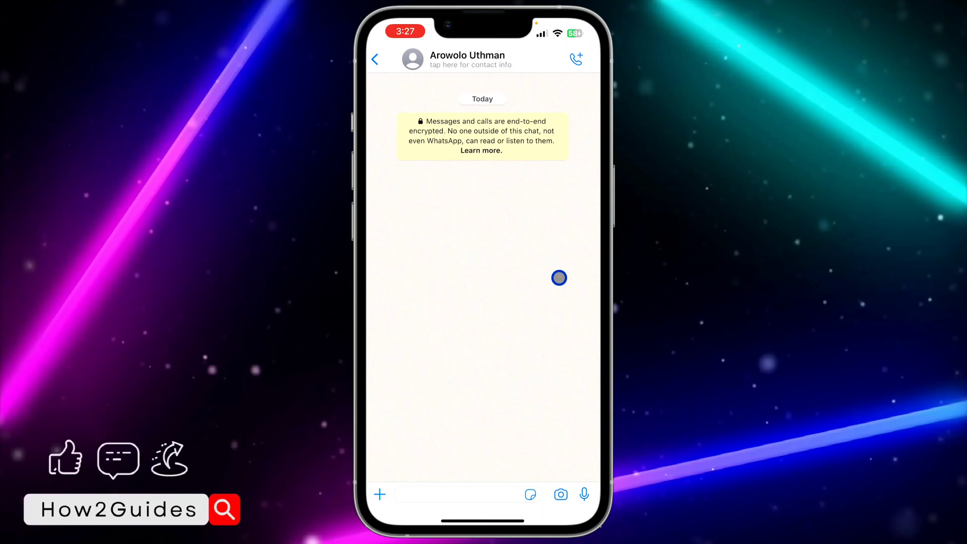
click(375, 58)
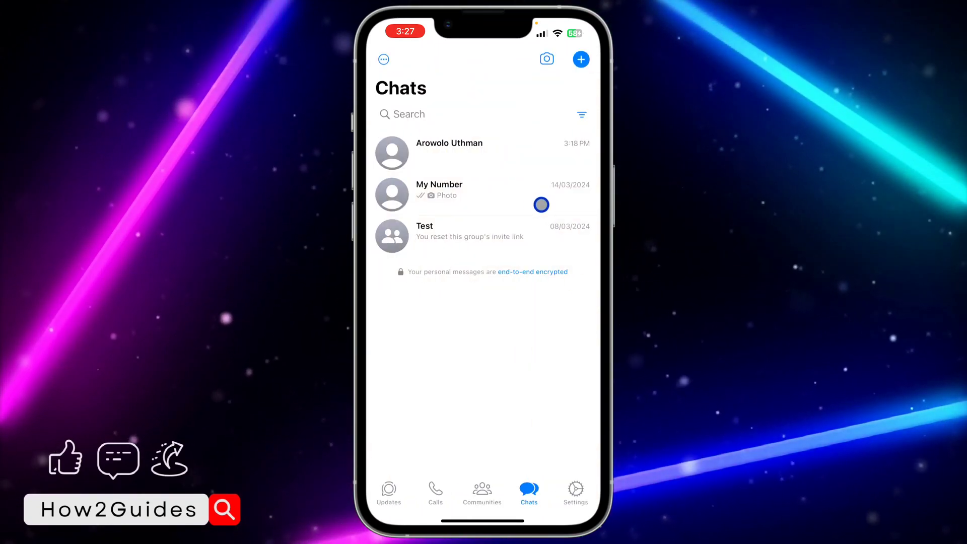